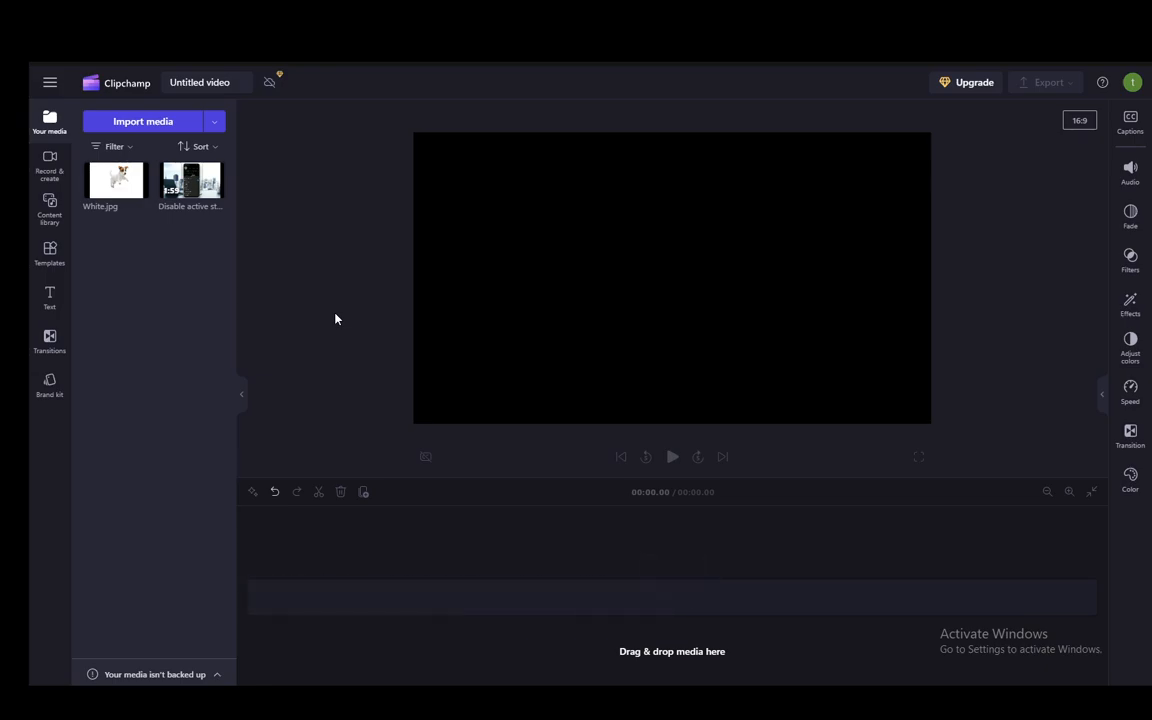
left_click_drag(190, 180, 685, 578)
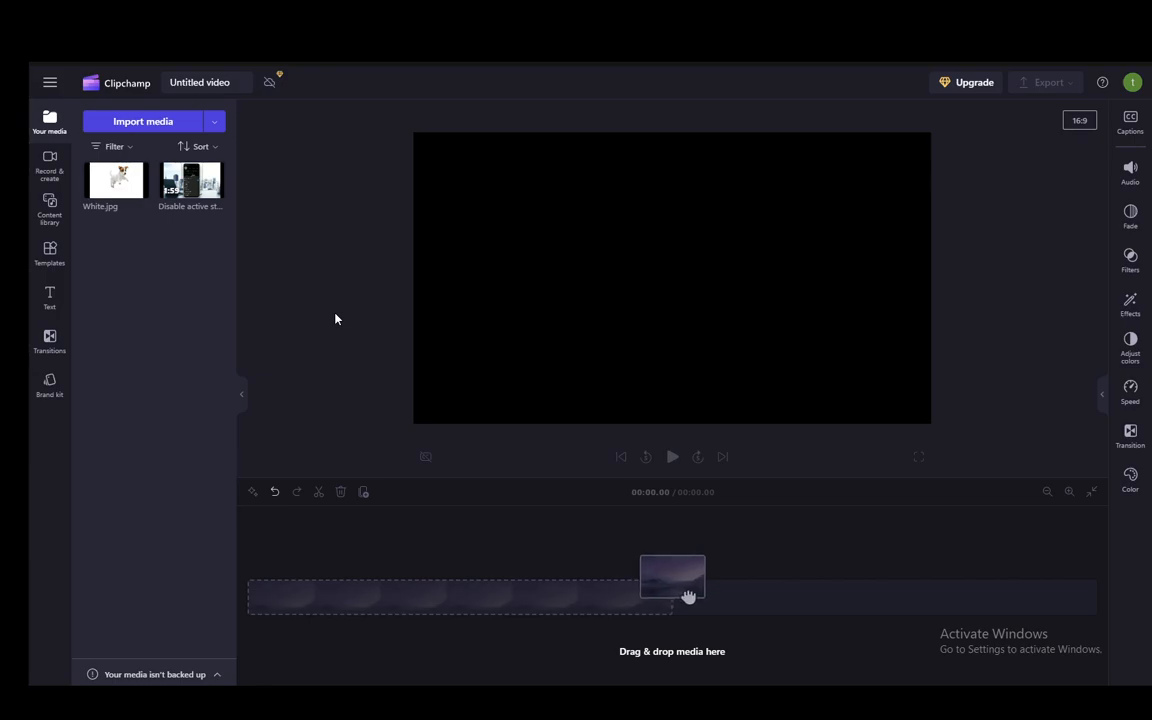
mouse_move(402, 245)
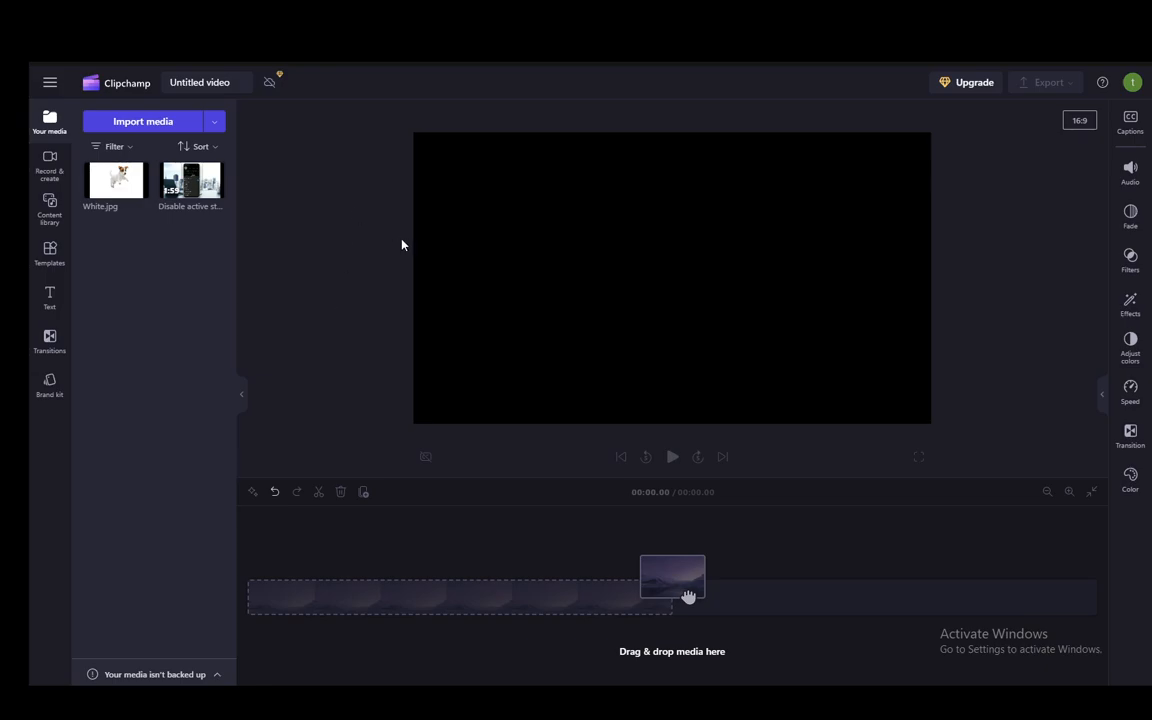
mouse_move(326, 300)
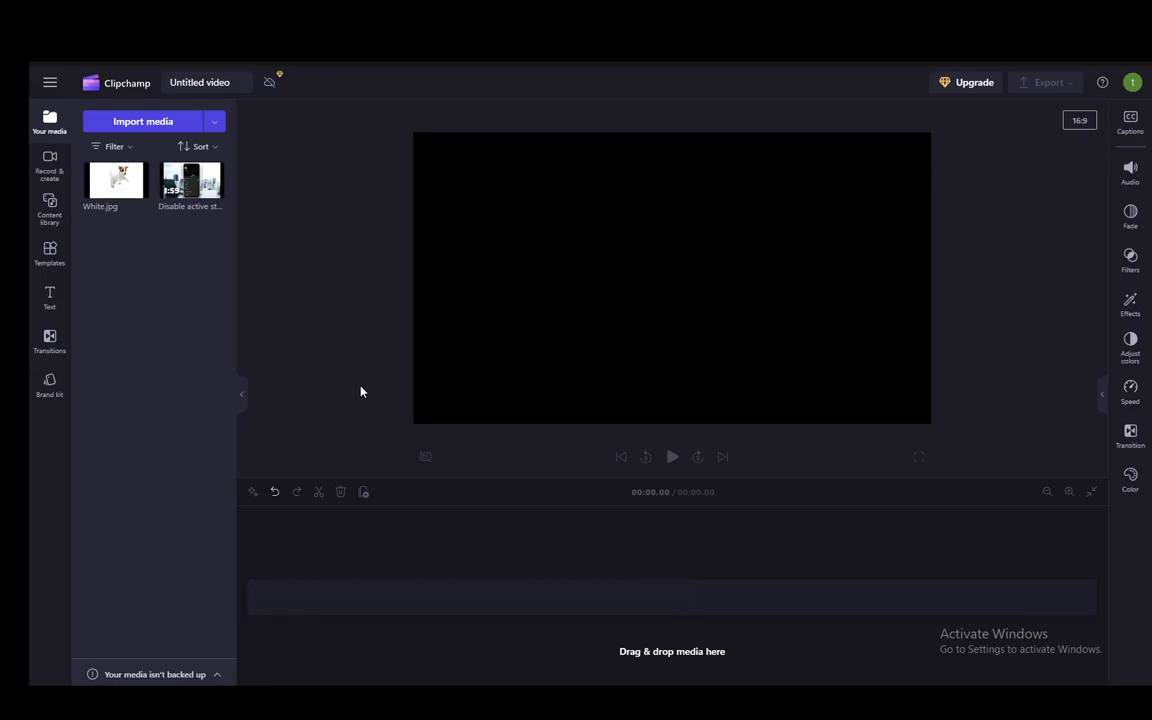
left_click_drag(190, 180, 672, 595)
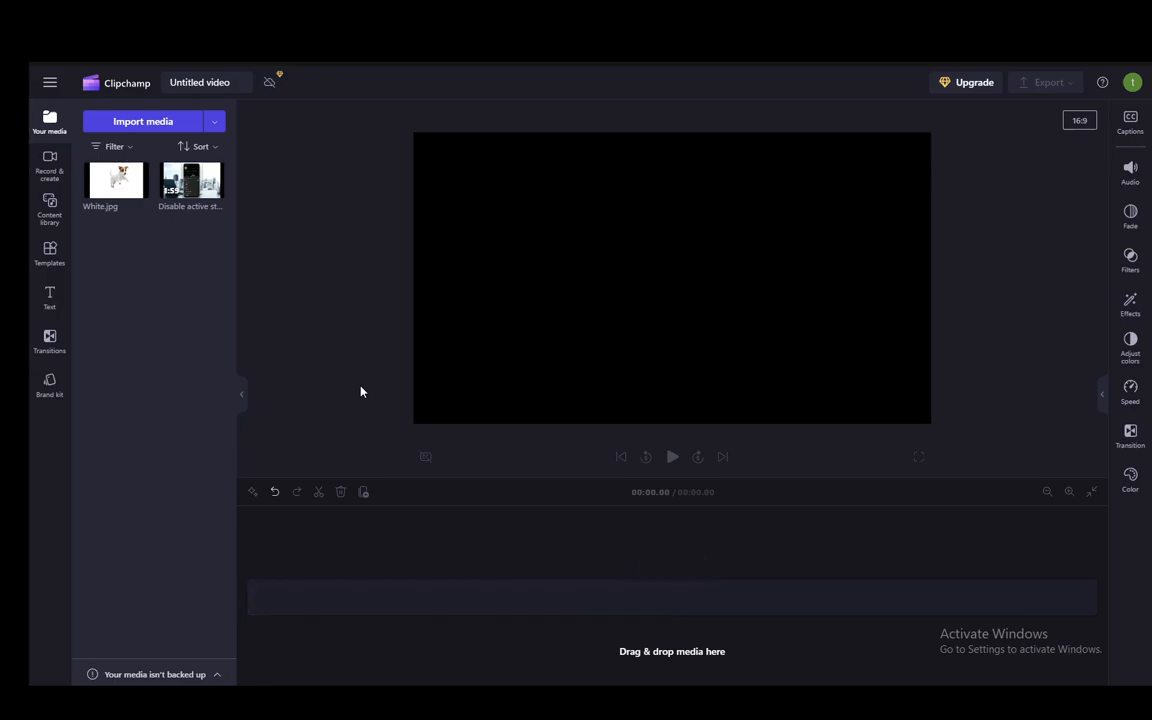
left_click_drag(190, 180, 672, 598)
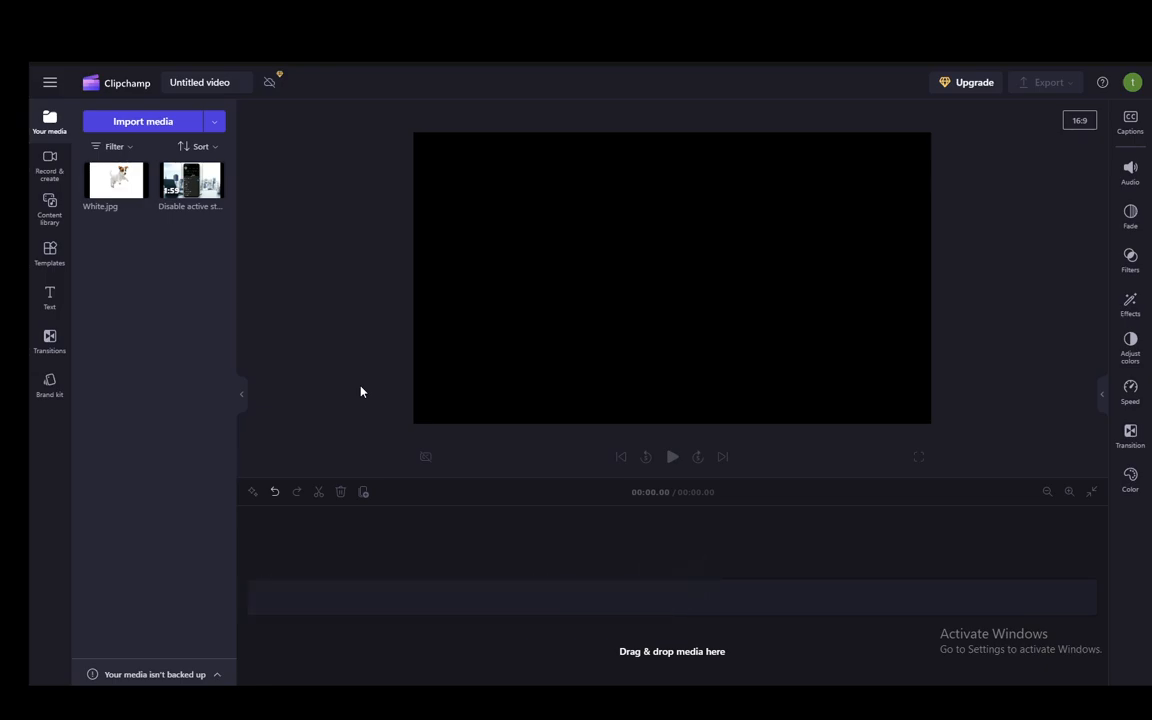
left_click_drag(190, 180, 672, 595)
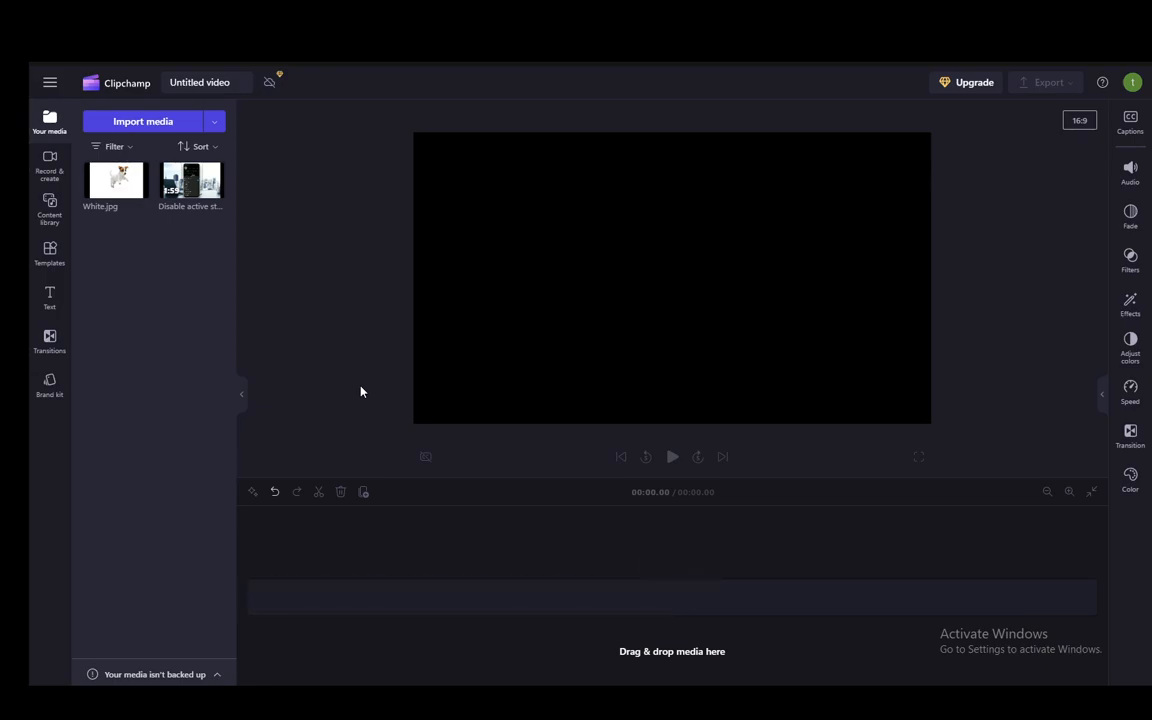
left_click_drag(190, 180, 672, 595)
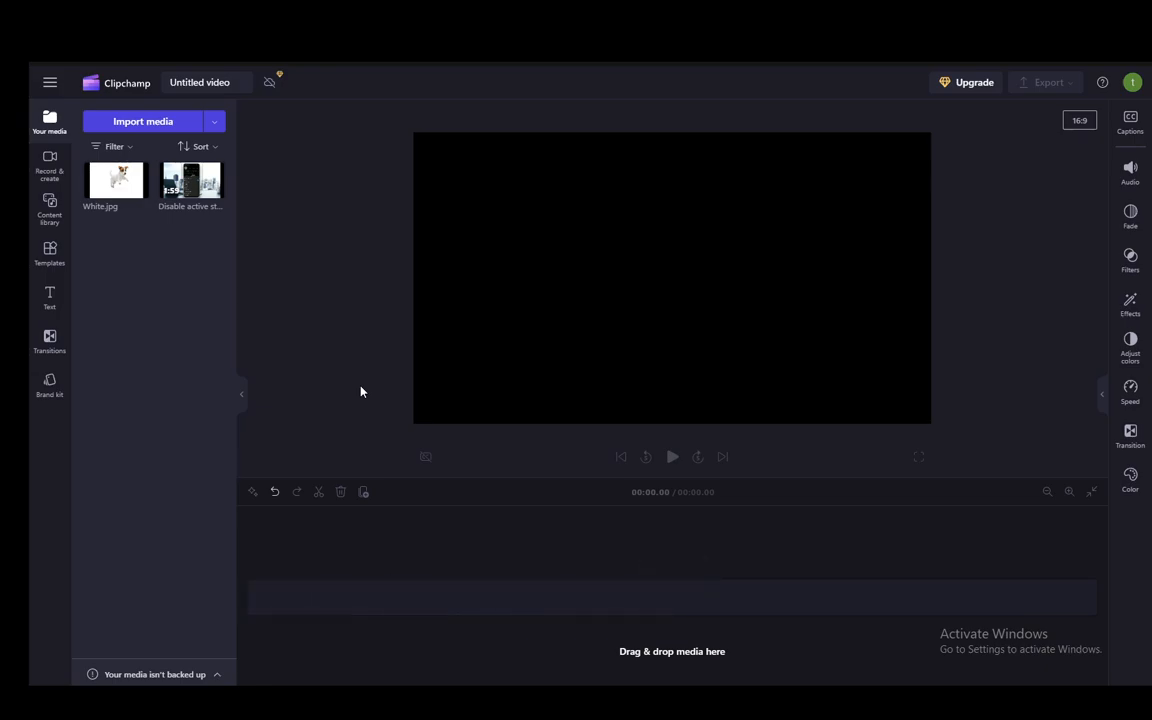
left_click_drag(190, 180, 685, 593)
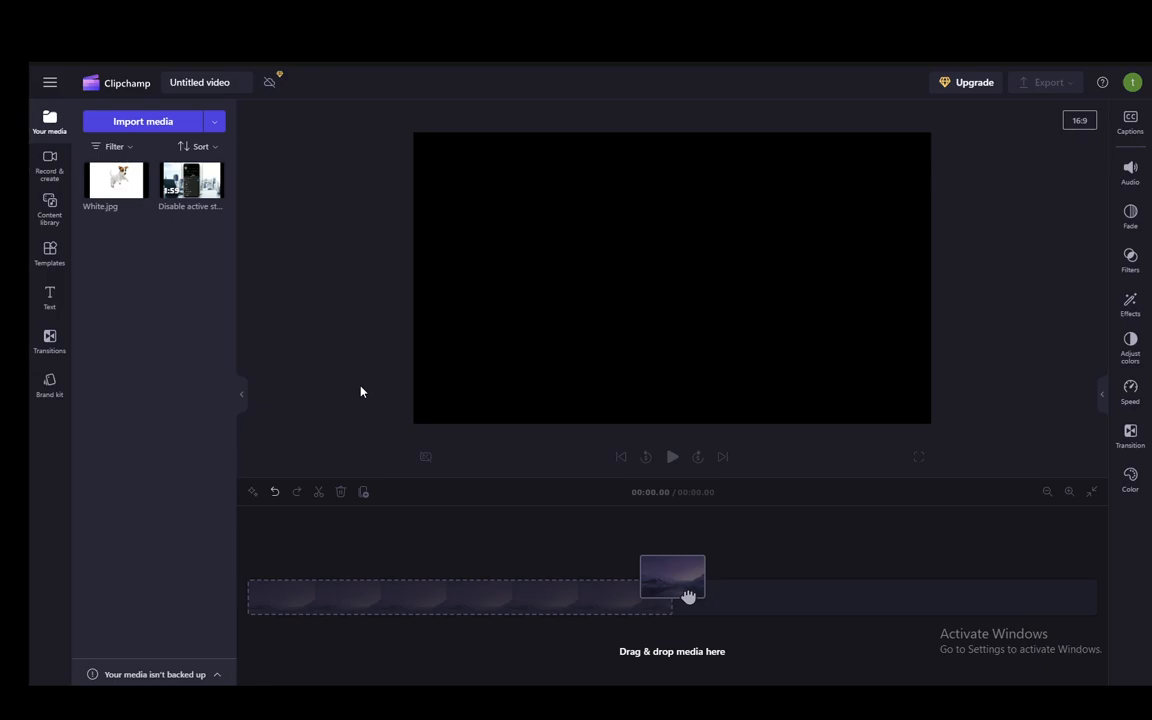